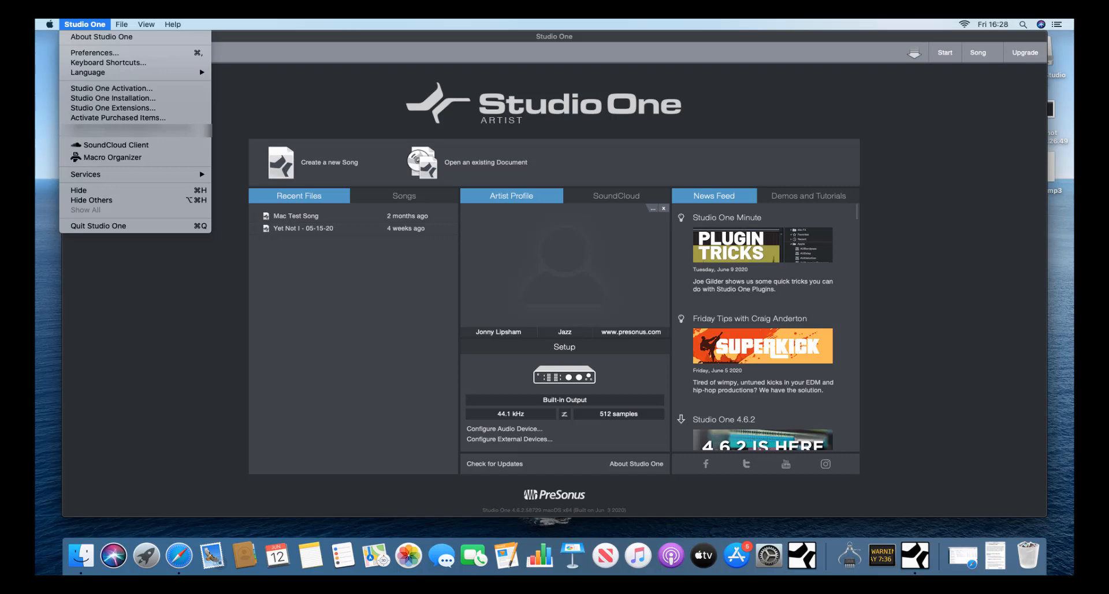
mouse_move(111, 88)
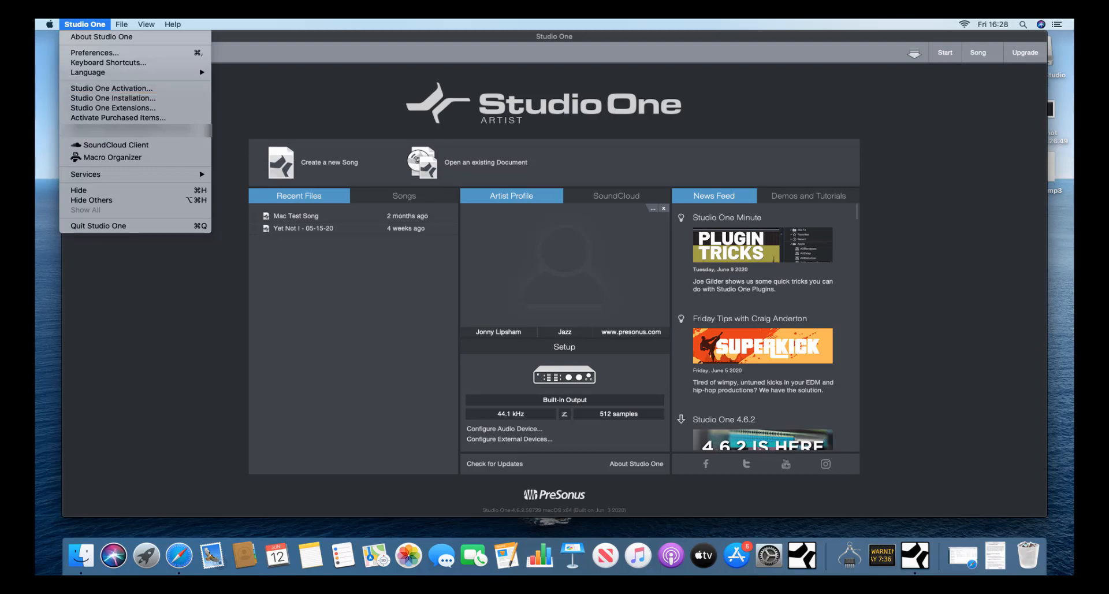
Open Studio One Activation and expand the Product Key dropdown to show saved registered keys.
click(111, 88)
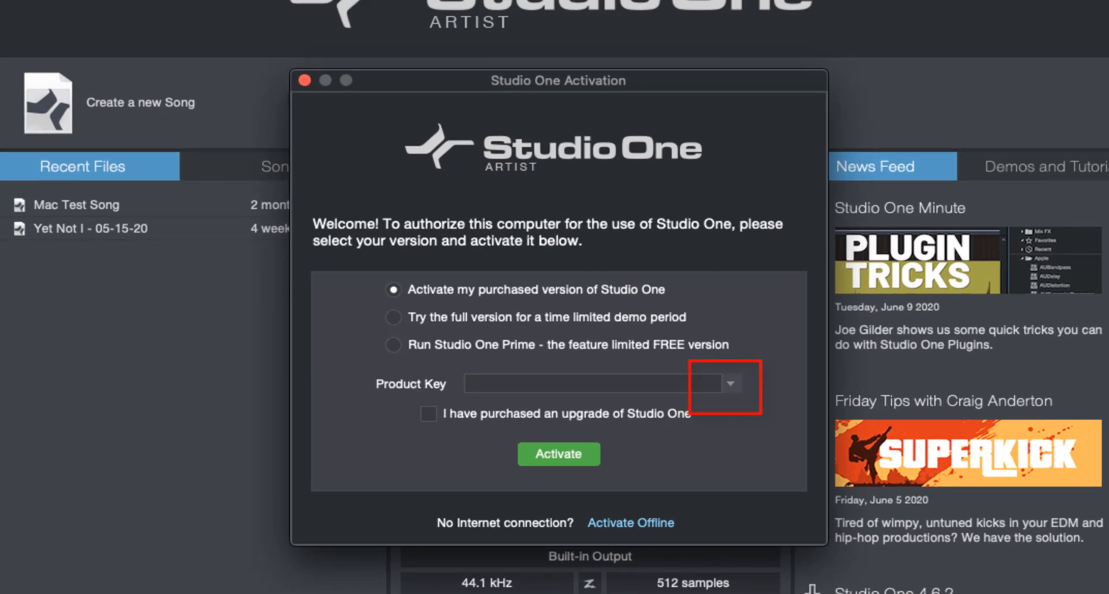
click(731, 383)
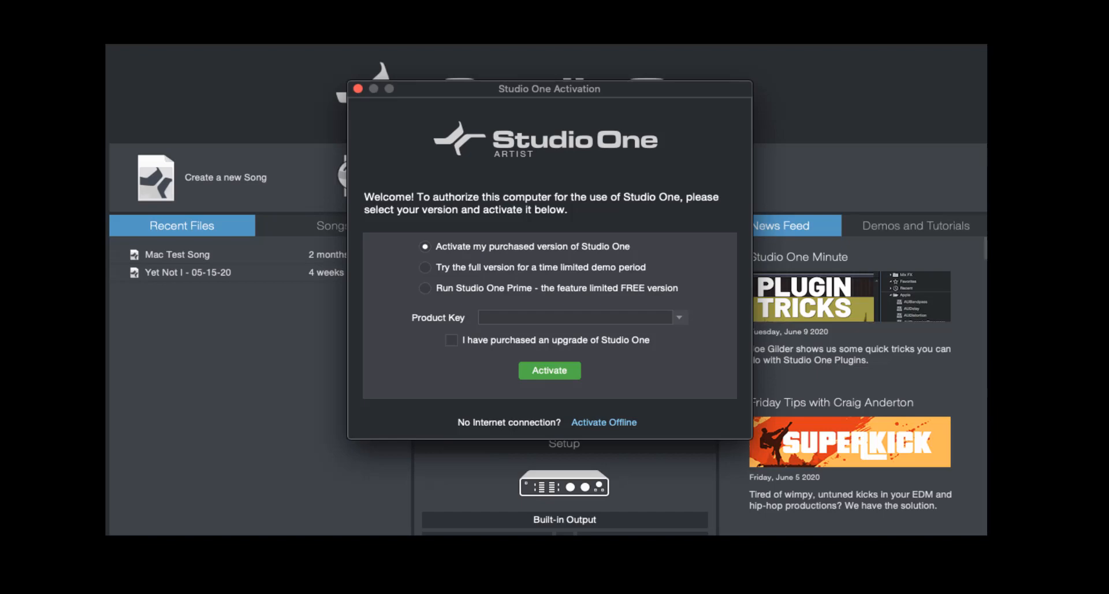
click(677, 317)
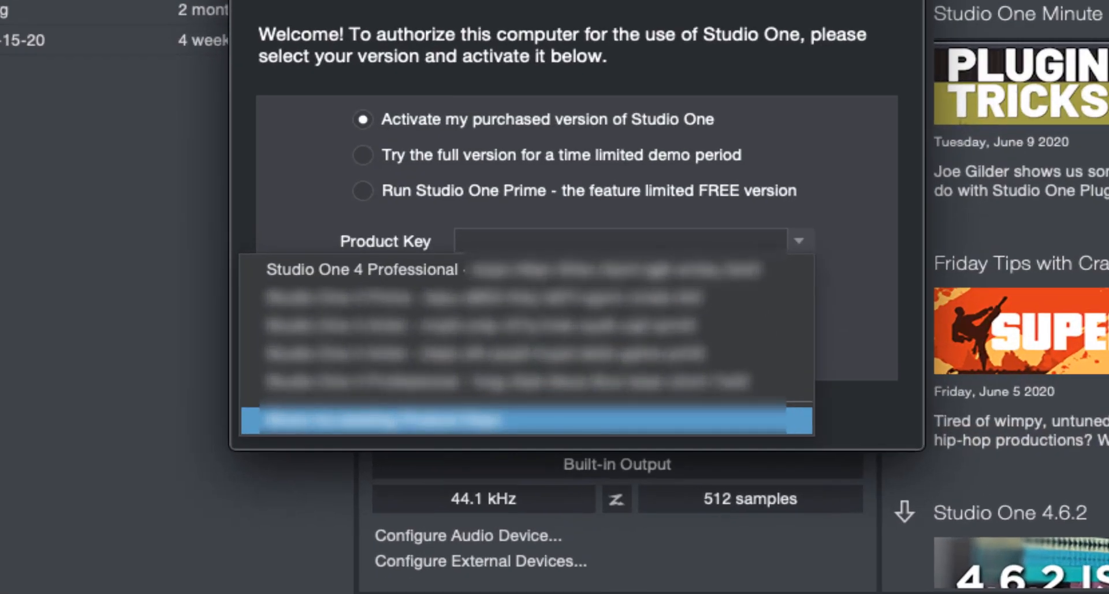